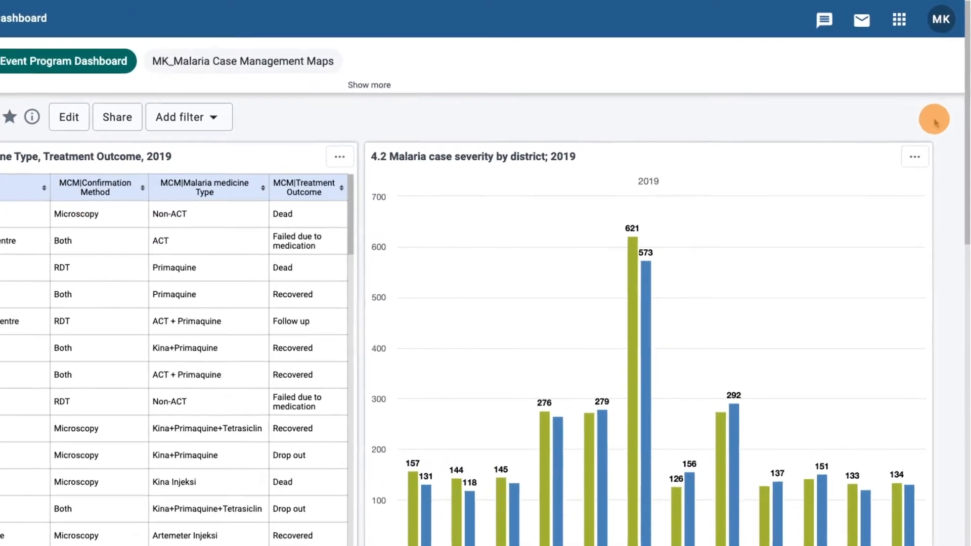
Launch the Capture app from the apps list by searching 'capt'
click(898, 19)
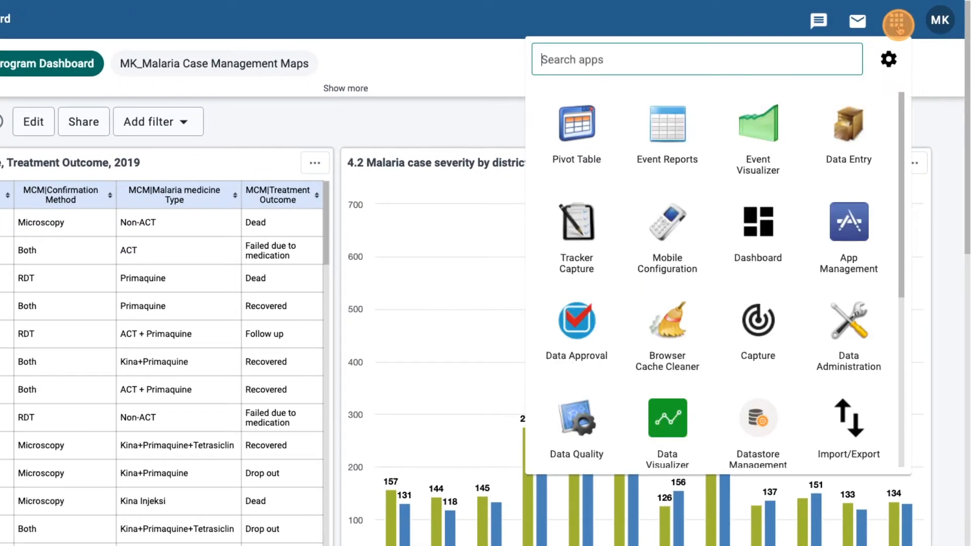
text(capture)
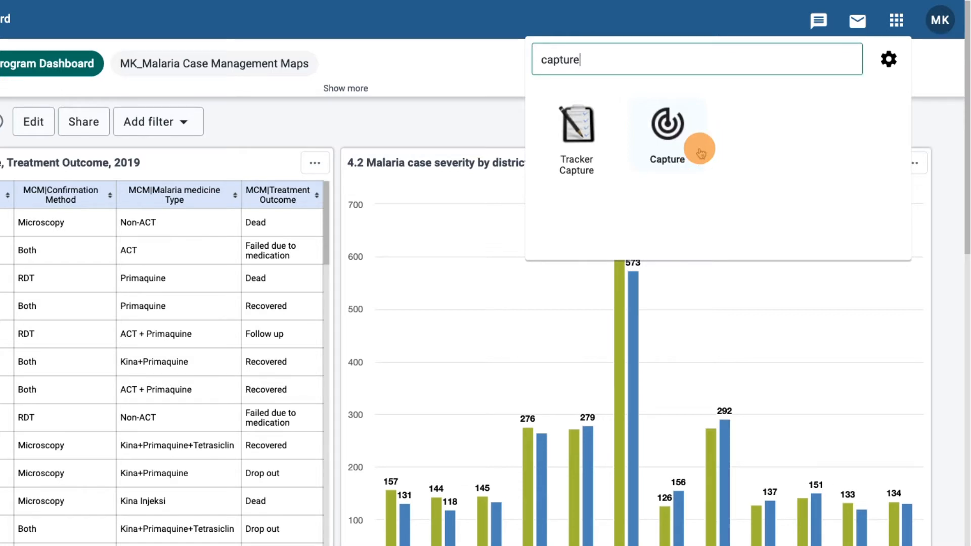
mouse_move(699, 152)
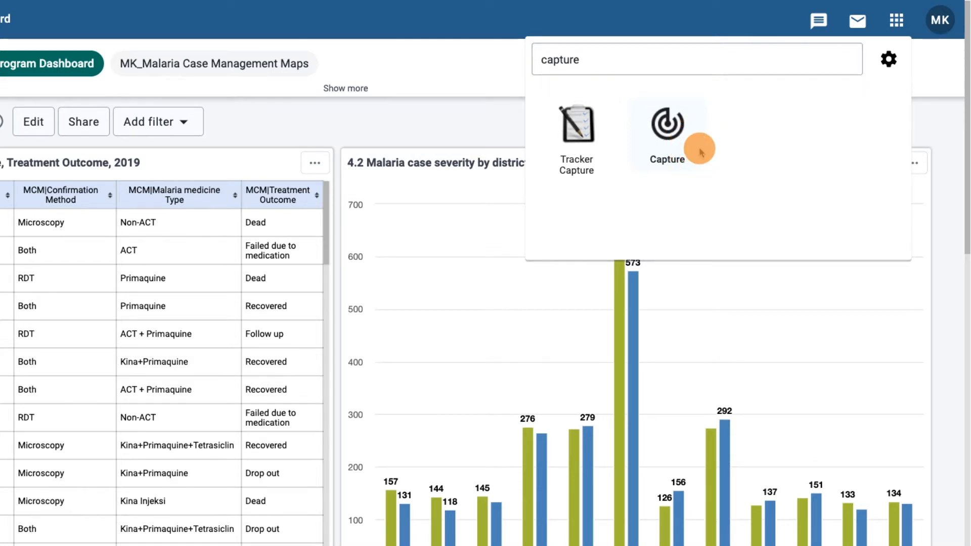
click(667, 122)
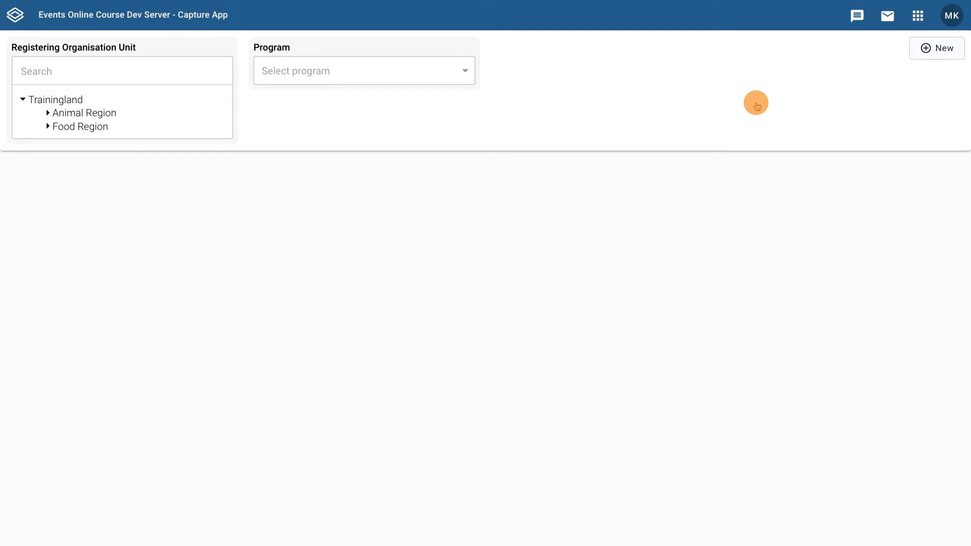
mouse_move(704, 101)
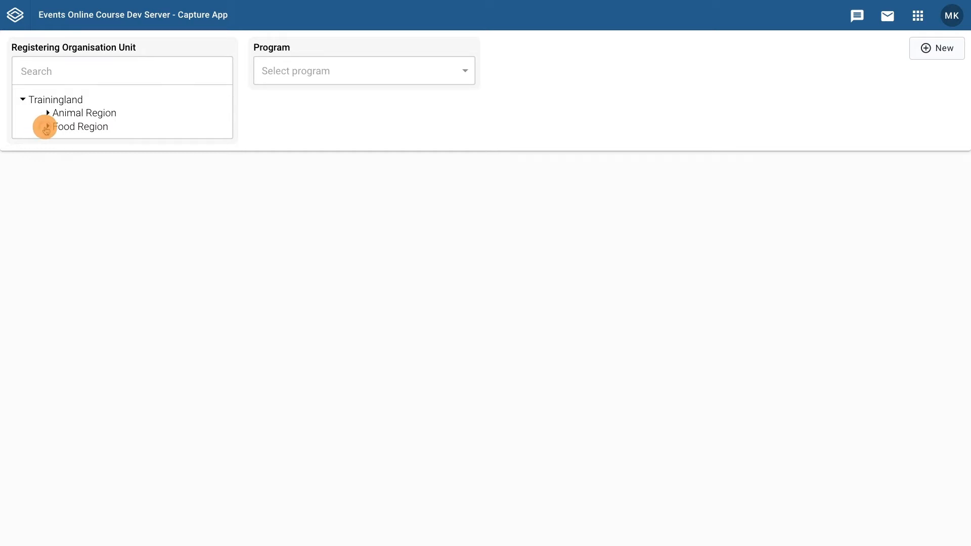
Expand Food Region and Staple District in the org unit tree toward Yam Health Centre
click(48, 126)
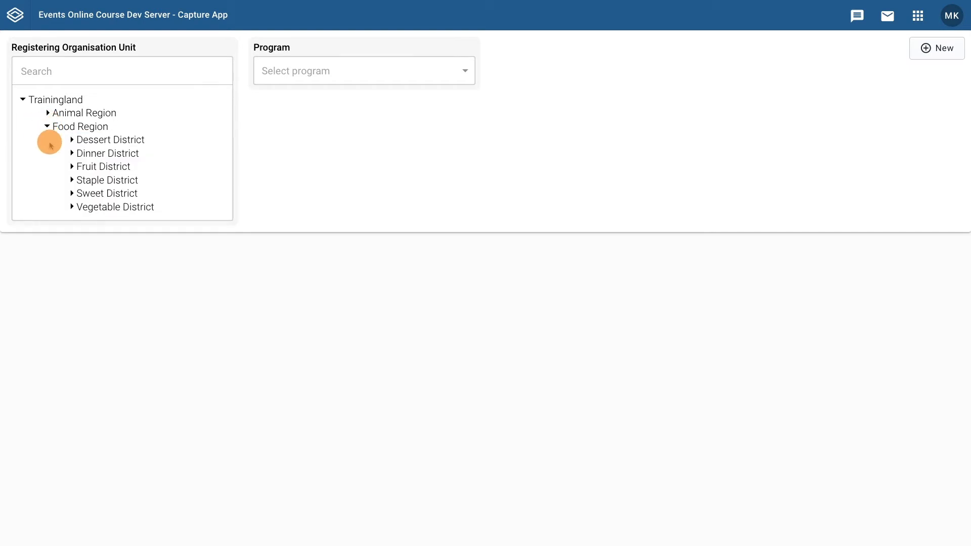
mouse_move(71, 180)
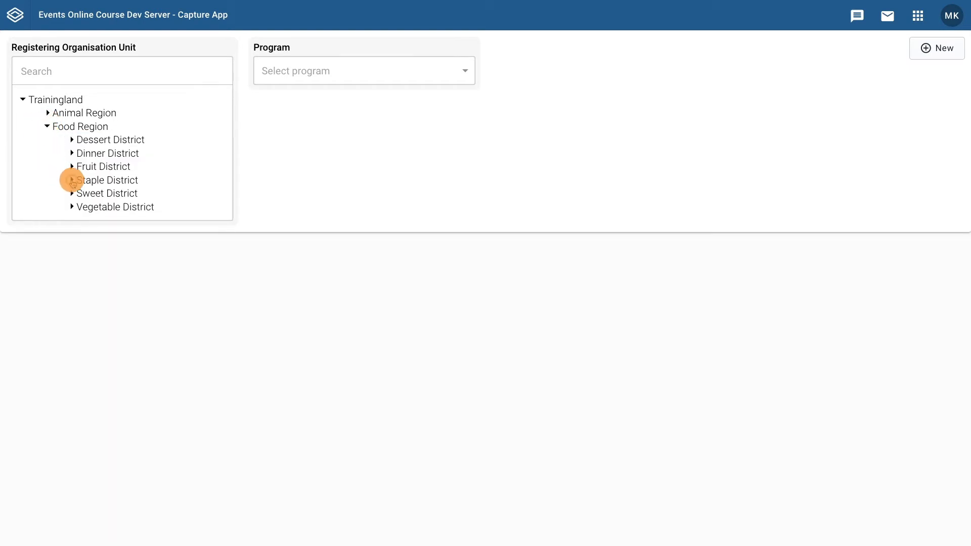
click(73, 180)
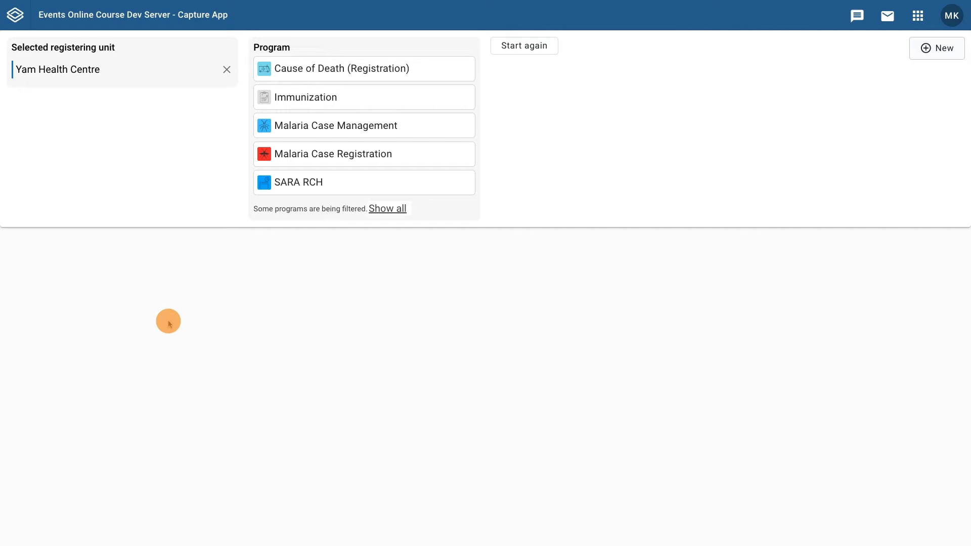
mouse_move(227, 70)
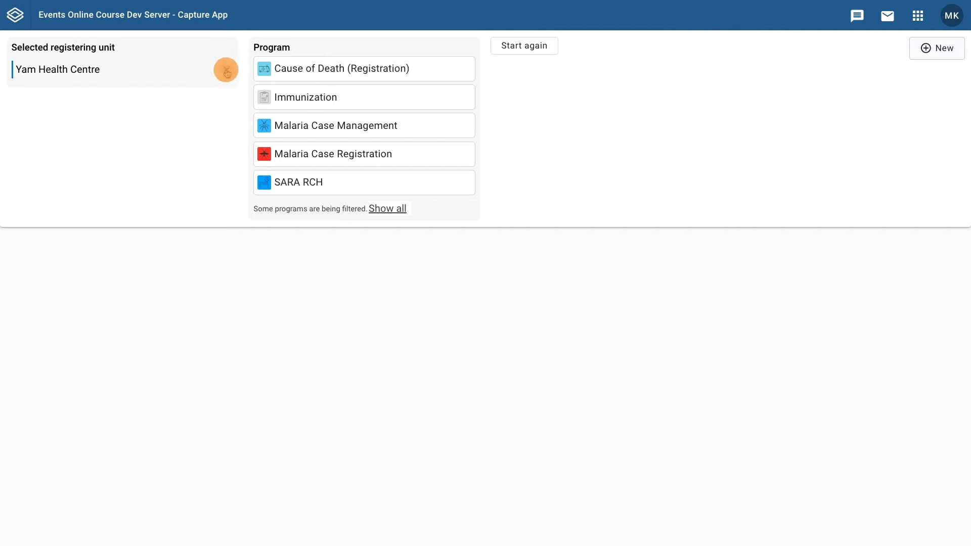
click(523, 46)
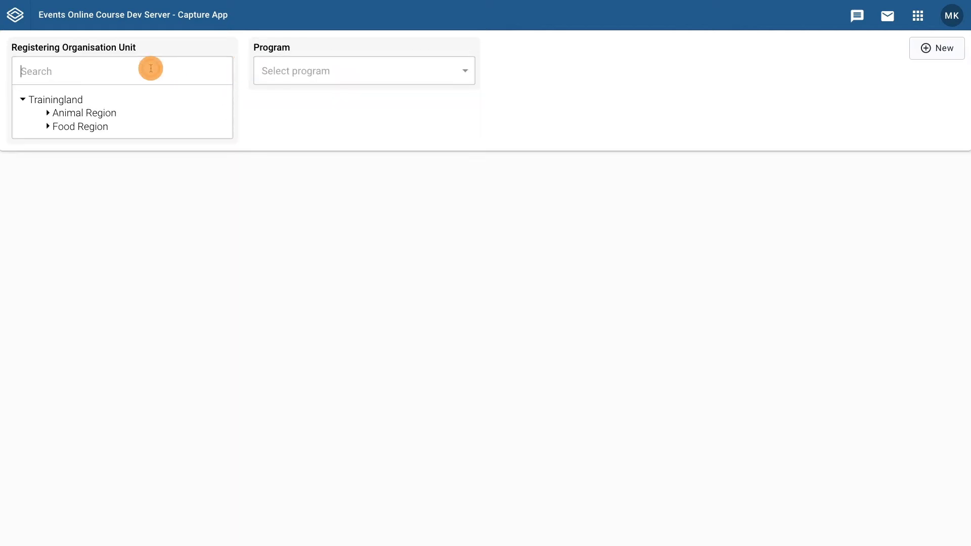
text(yam)
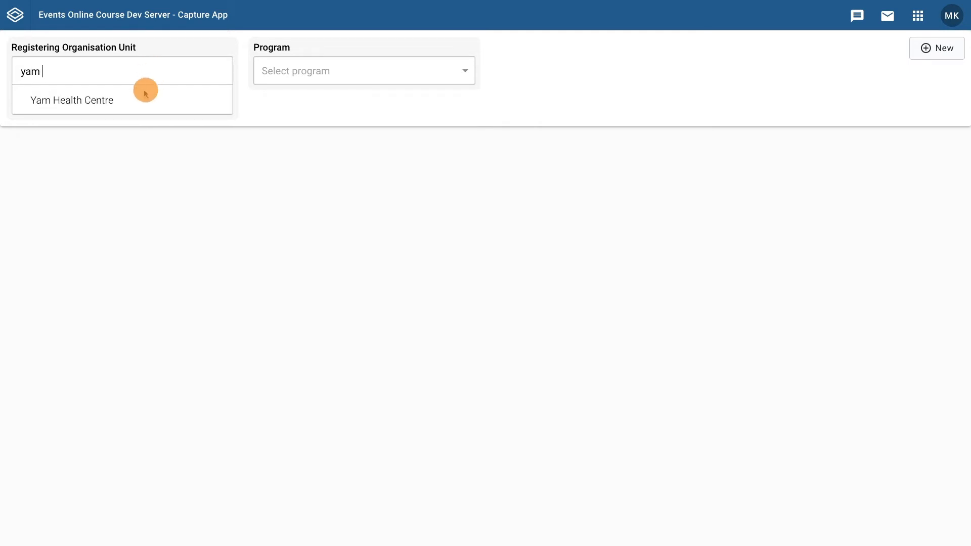
click(71, 100)
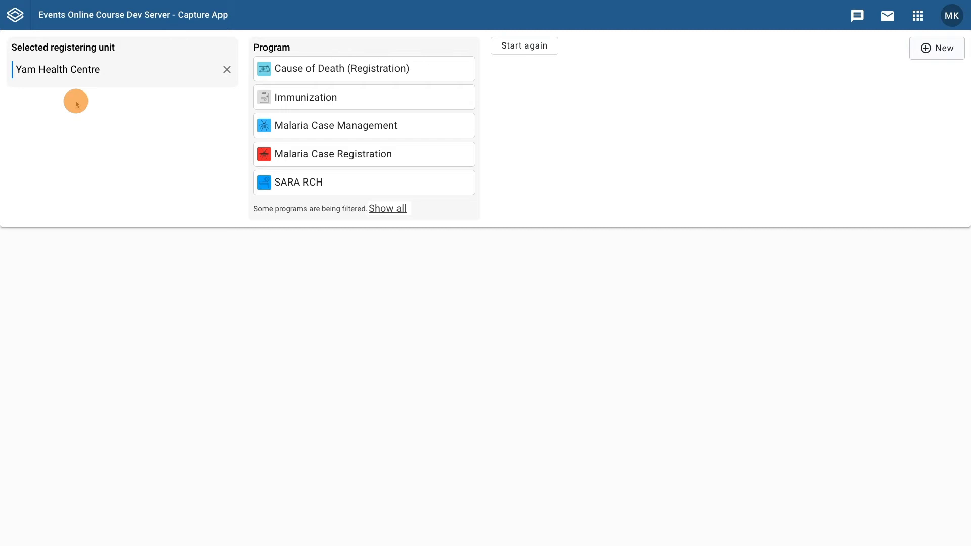
mouse_move(410, 126)
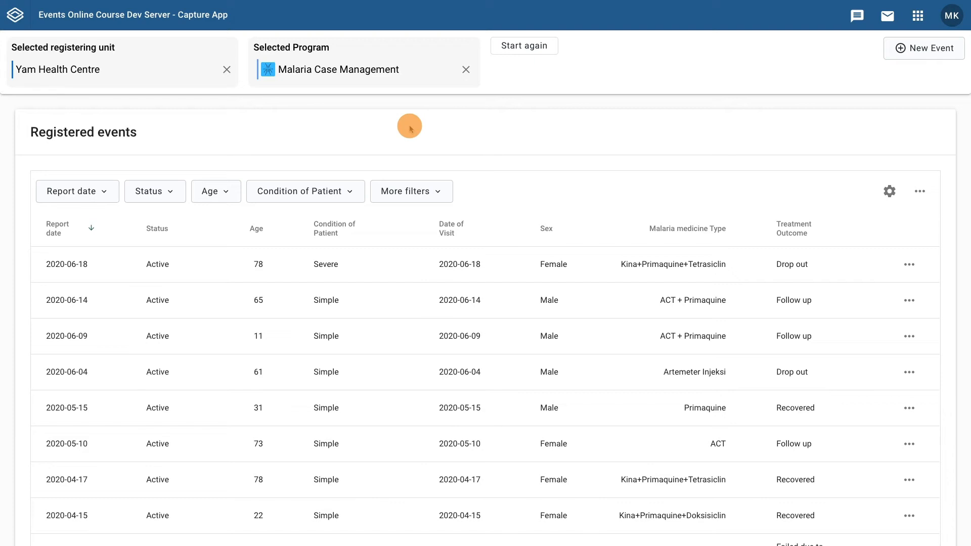
mouse_move(499, 158)
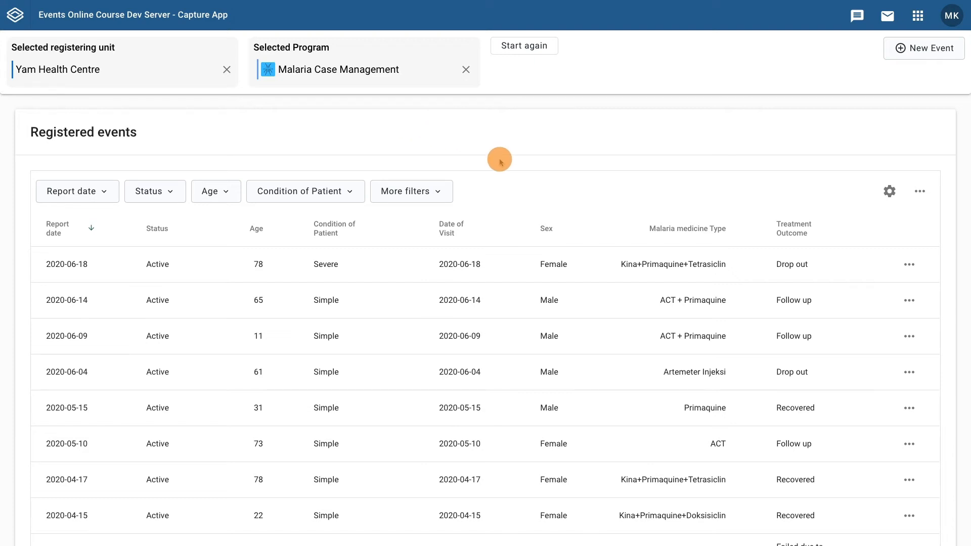
Scroll through the Registered events table for Malaria Case Management at Yam Health Centre
scroll(down, 3)
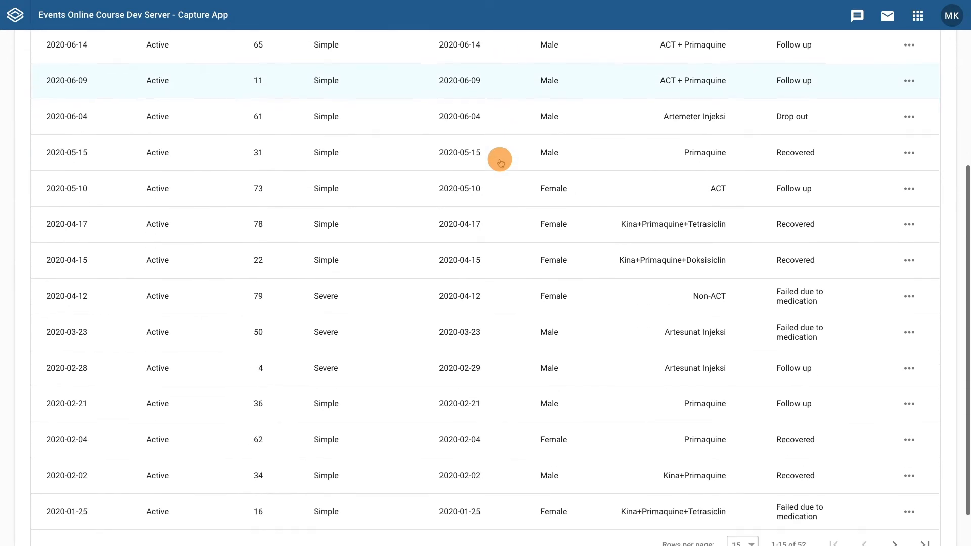
scroll(down, 3)
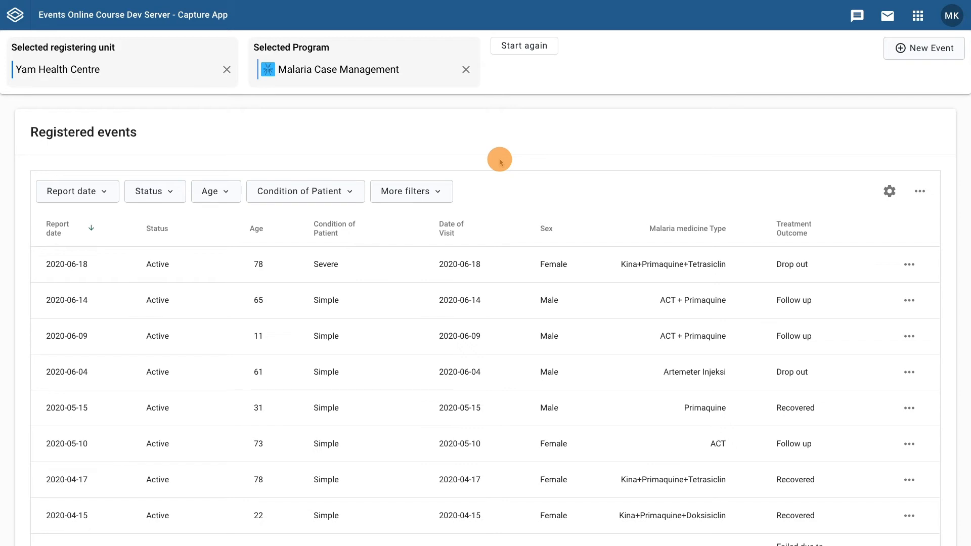
mouse_move(749, 87)
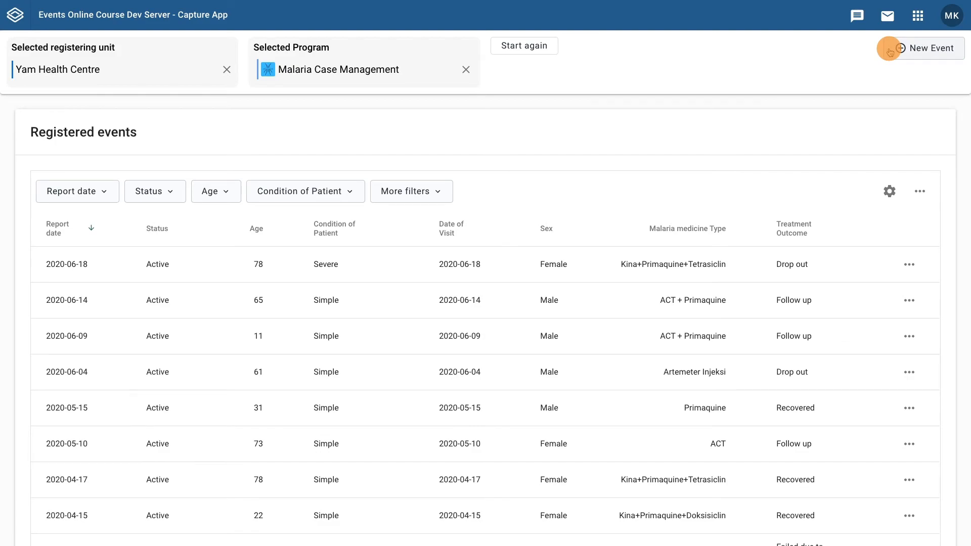
click(890, 191)
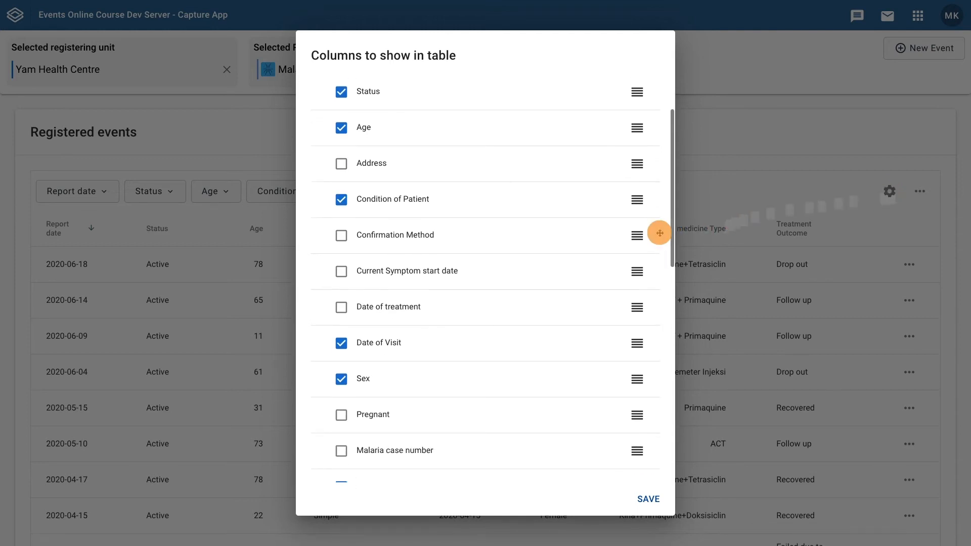
scroll(down, 3)
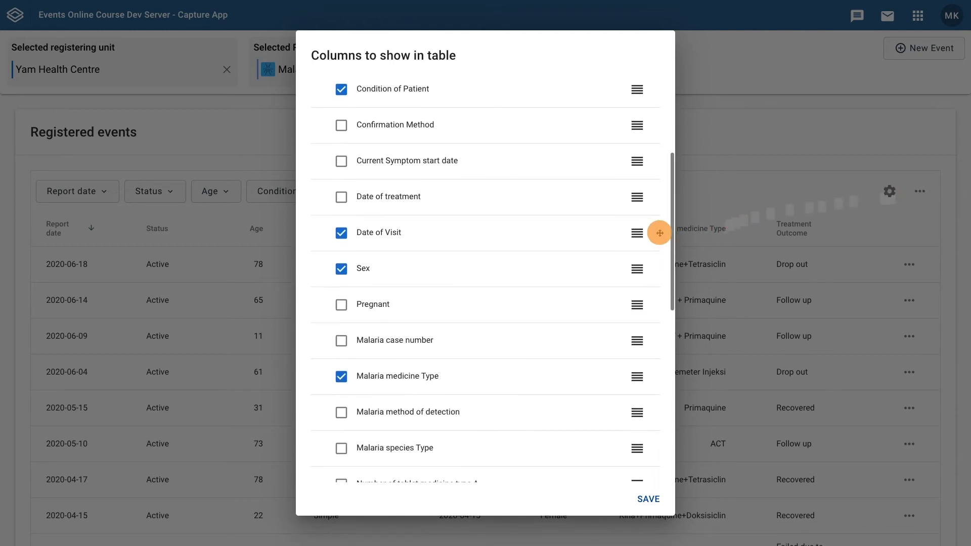
scroll(down, 3)
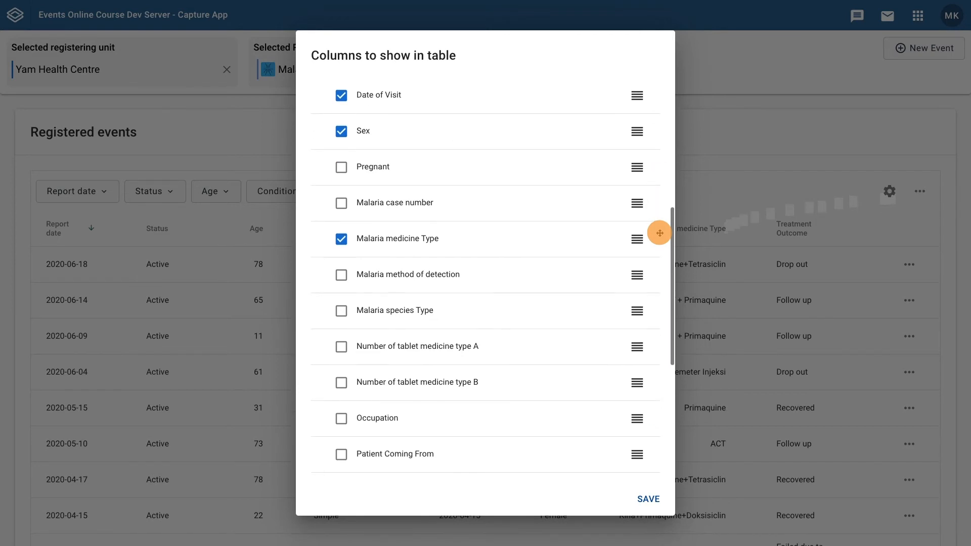
scroll(down, 3)
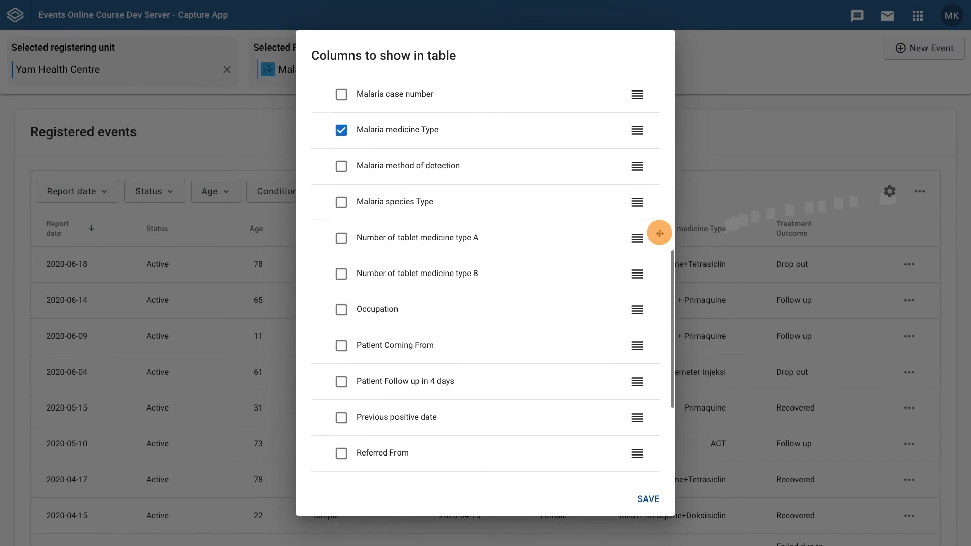
scroll(down, 3)
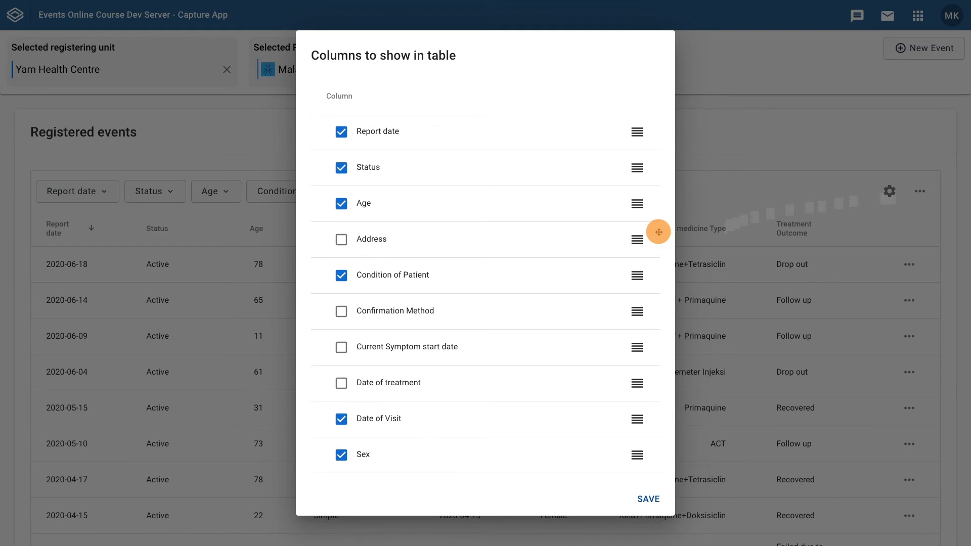
click(648, 499)
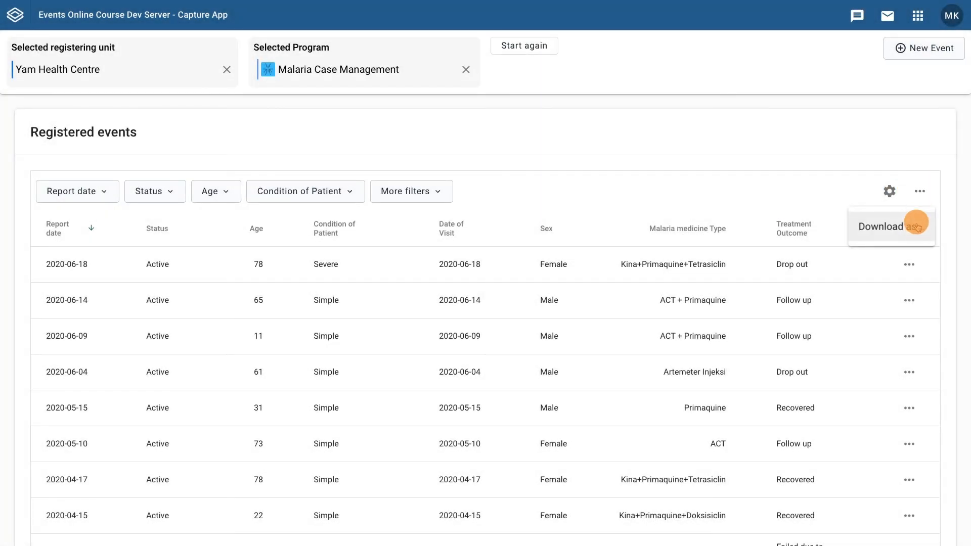
Bring up the download dialog (JSON, XML, CSV) and close it without downloading
click(880, 226)
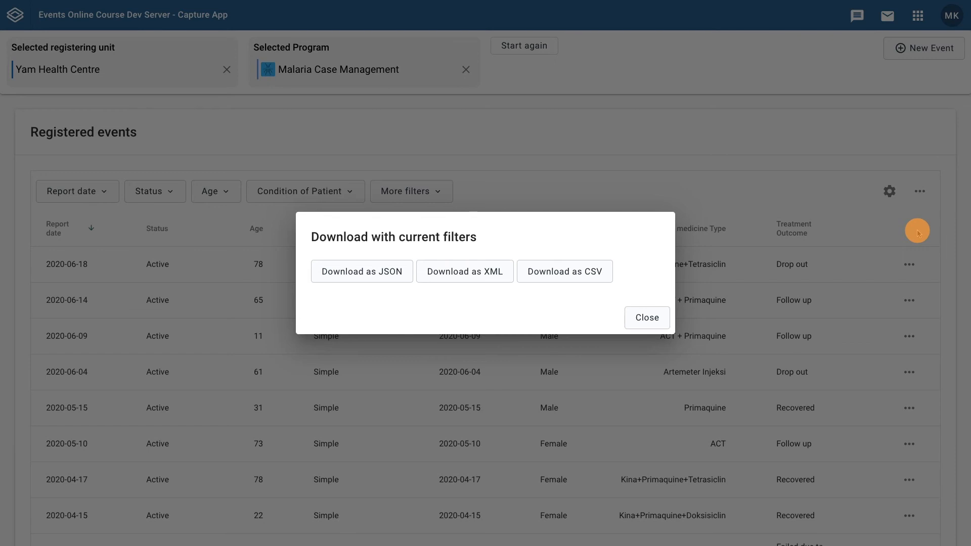
mouse_move(646, 317)
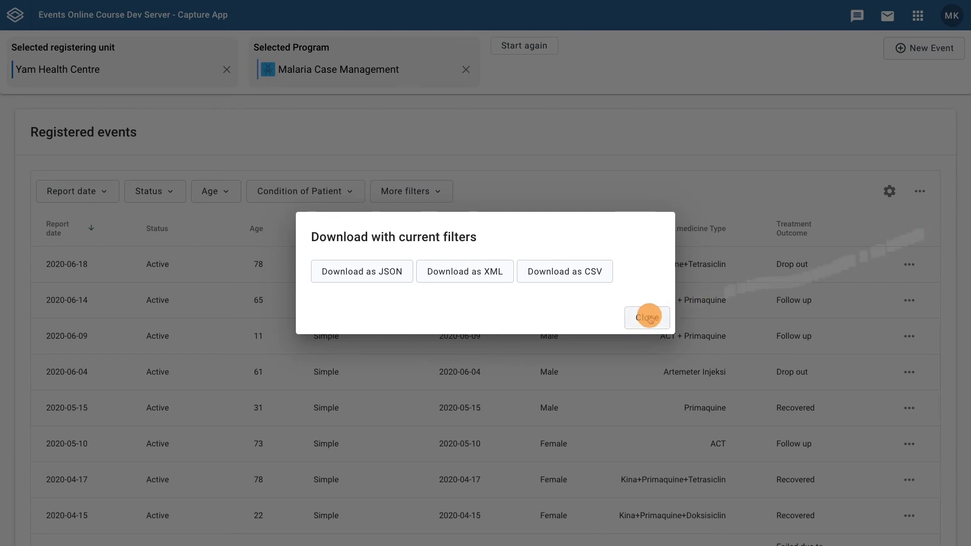
click(646, 316)
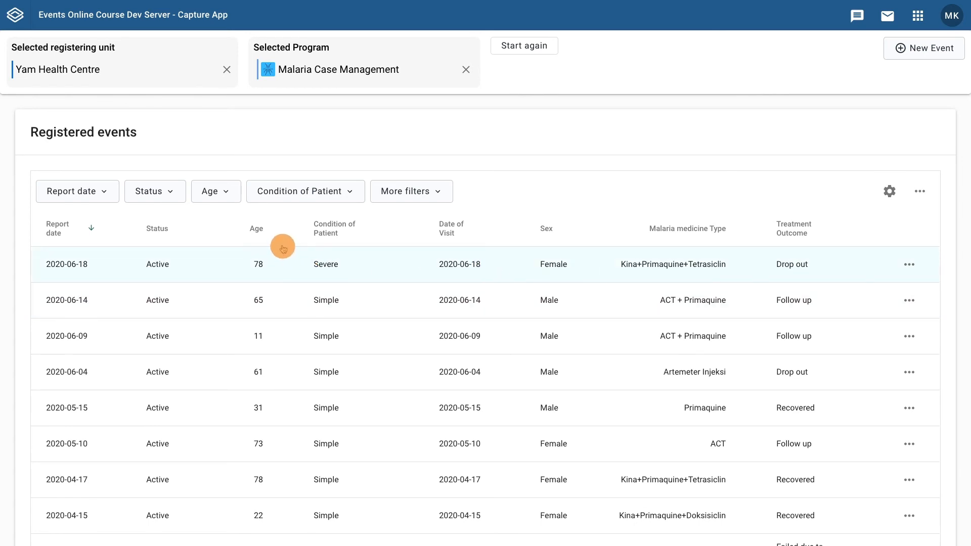
mouse_move(255, 231)
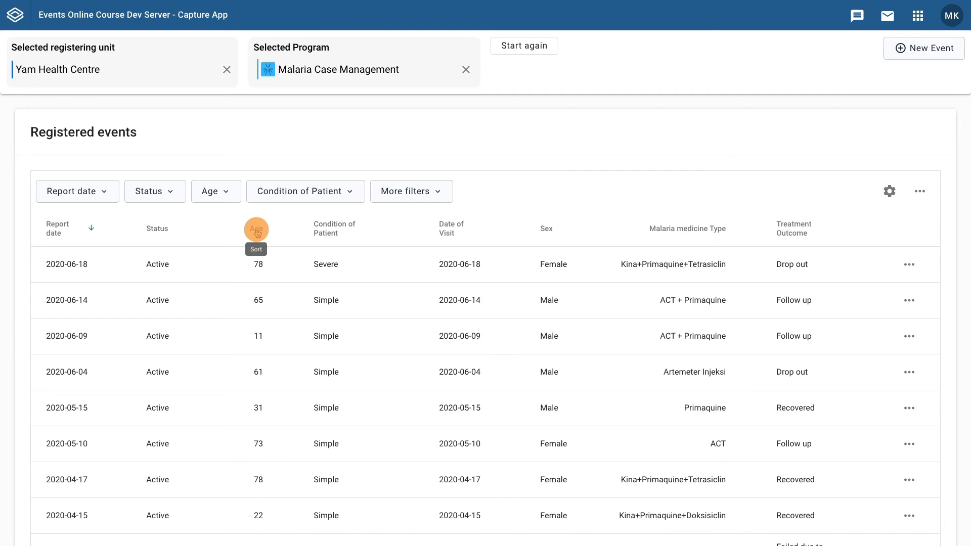
Sort the events by the Age column descending, oldest patients first
click(91, 228)
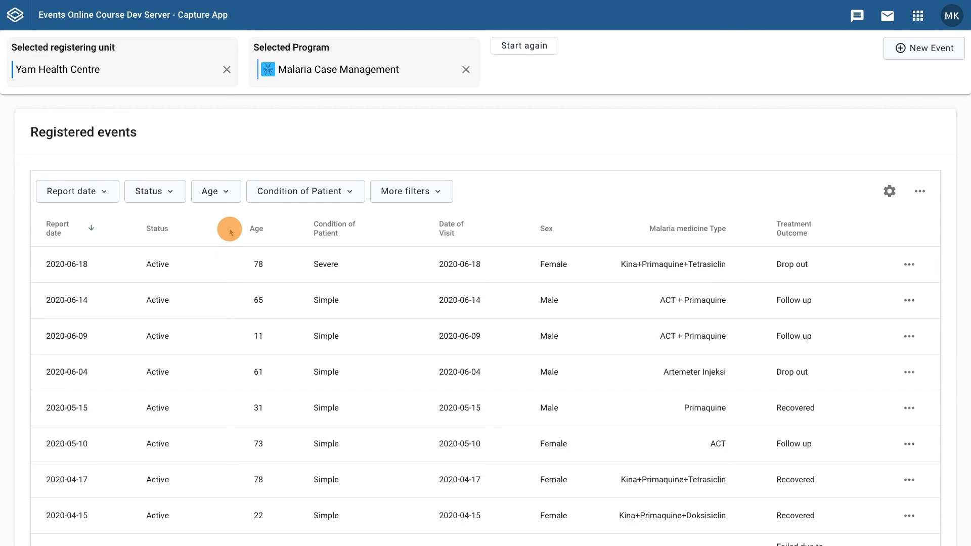
click(256, 228)
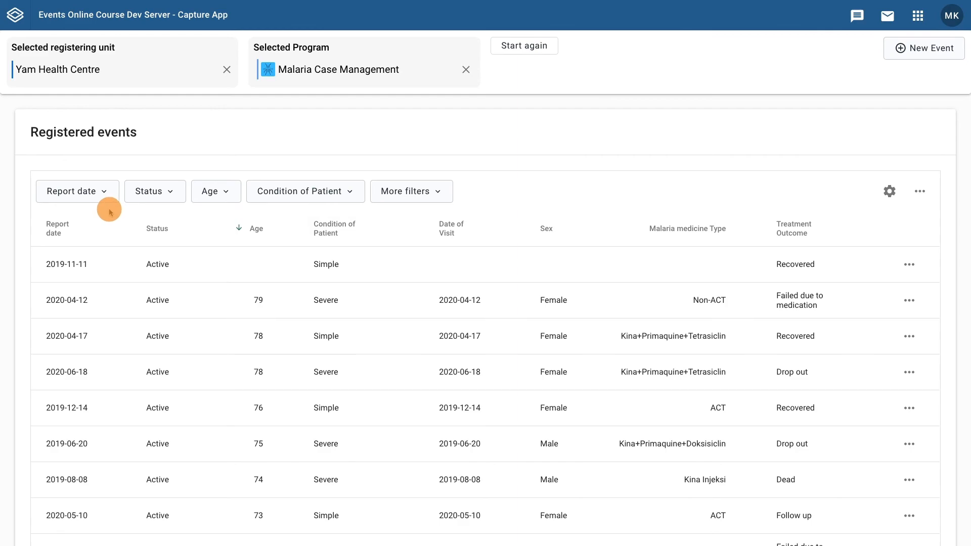
click(74, 191)
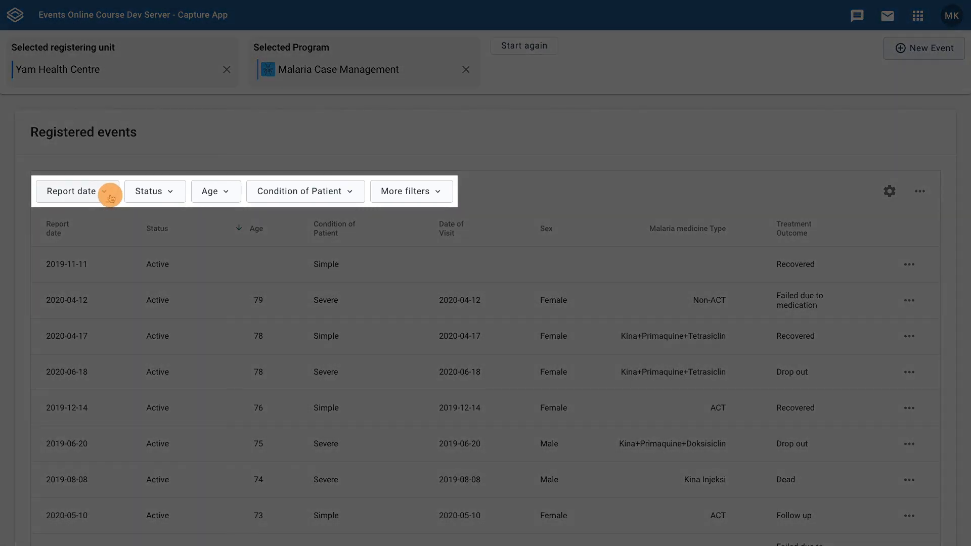
click(77, 192)
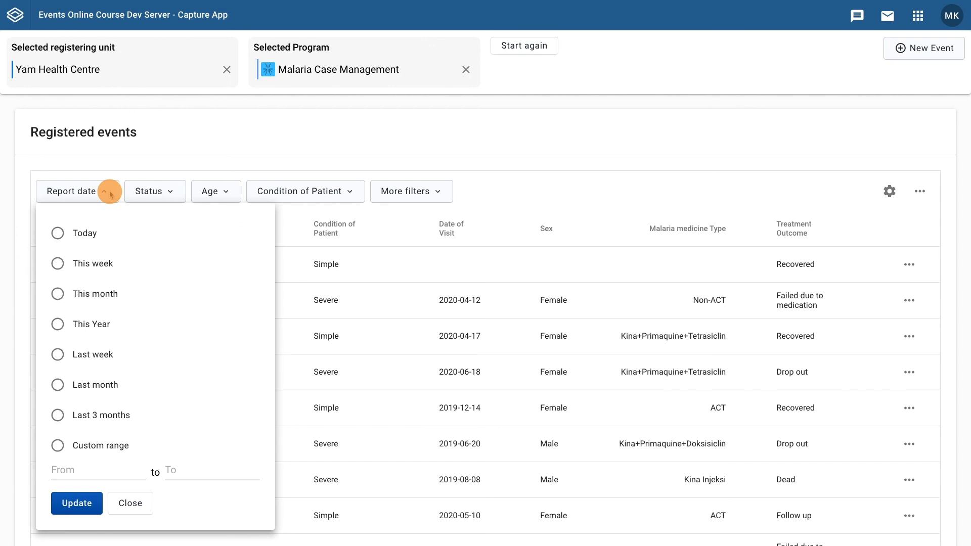
mouse_move(115, 414)
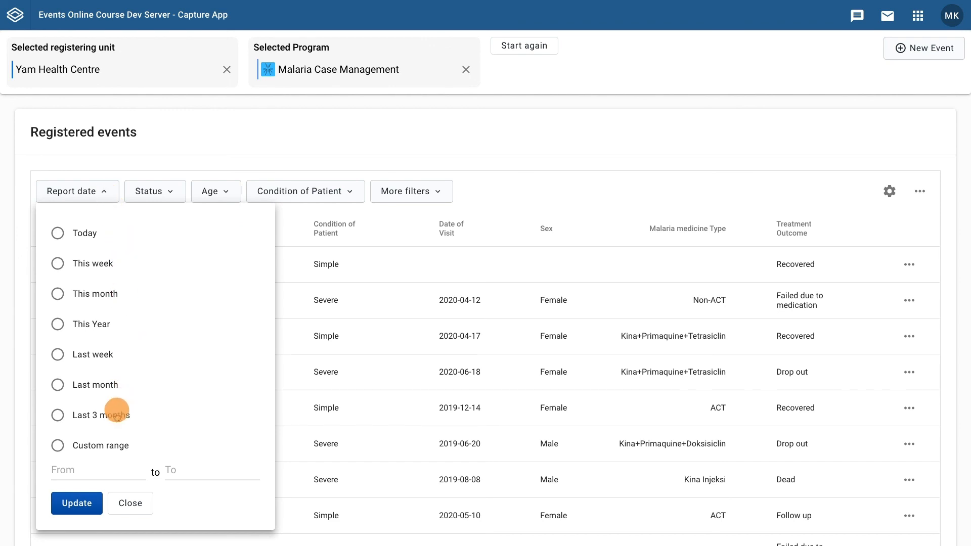
click(98, 469)
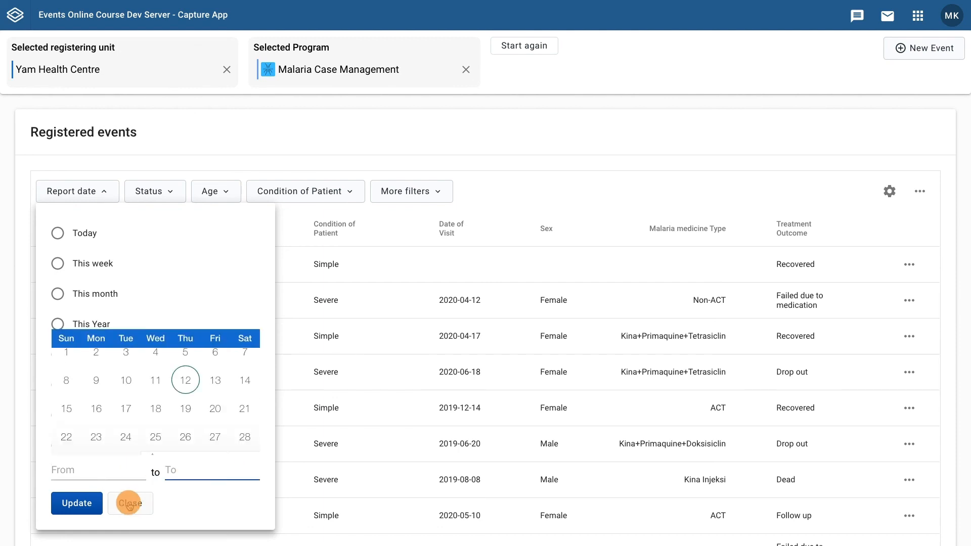
click(131, 503)
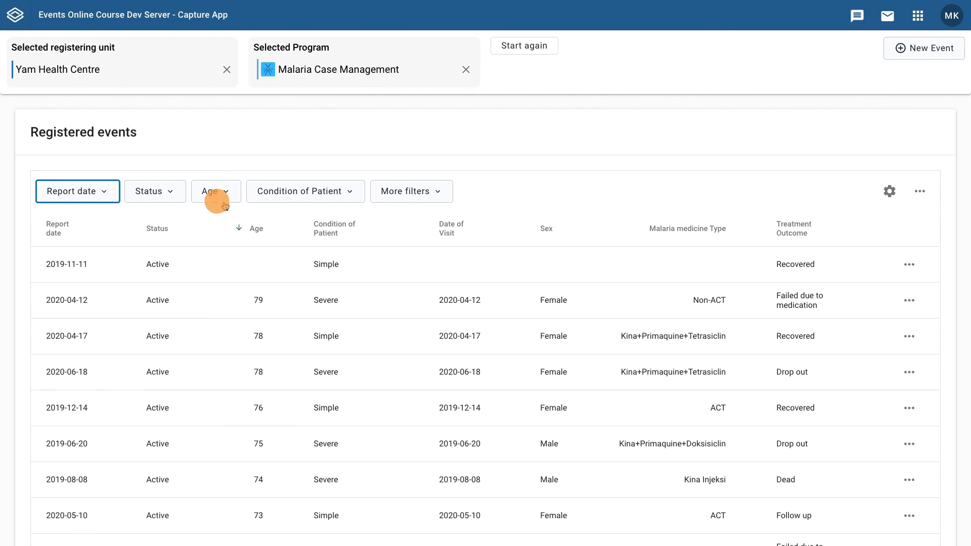
click(214, 191)
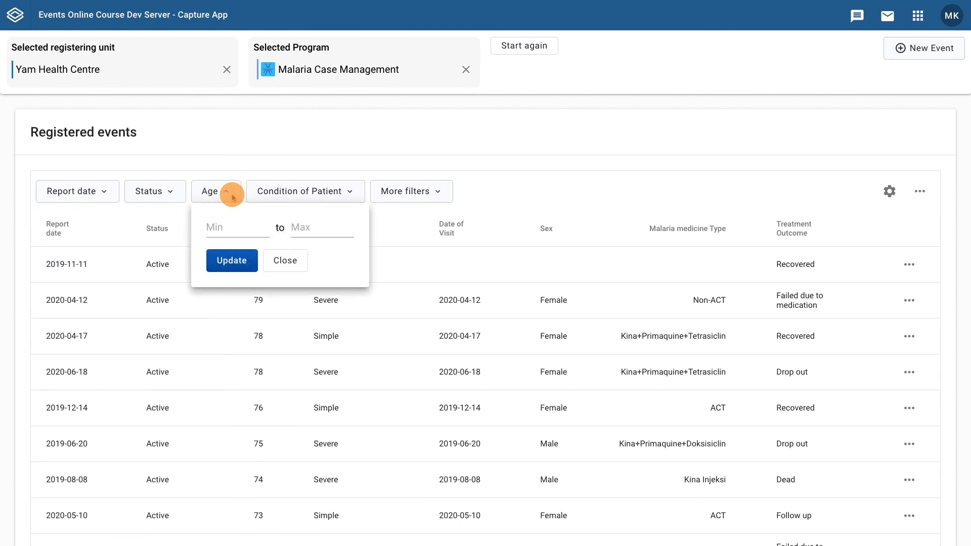
click(304, 192)
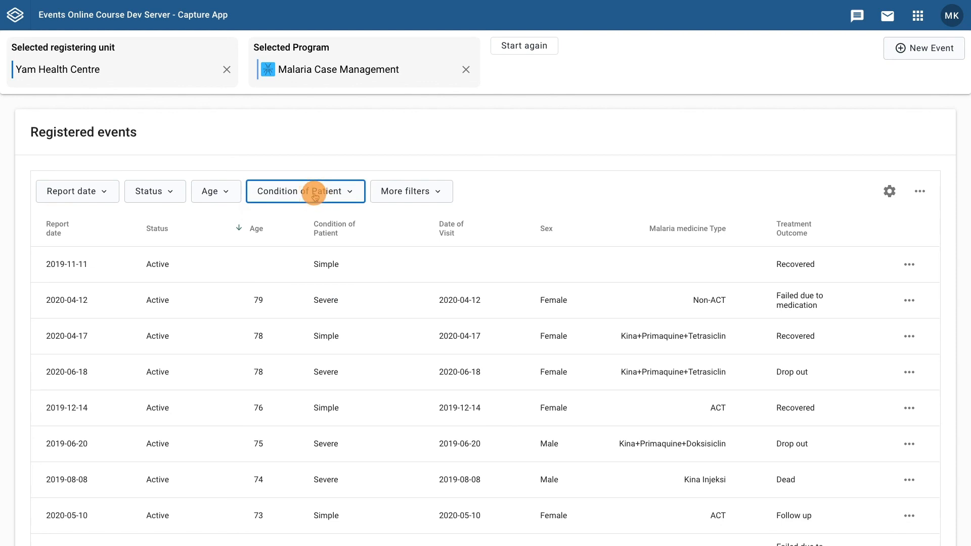
mouse_move(503, 193)
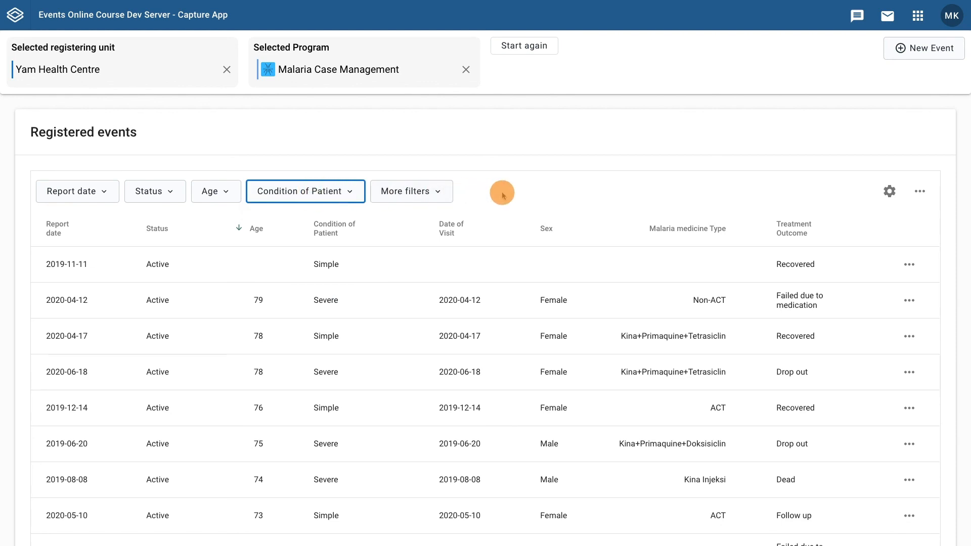
Set Rows per page to 25 for the events table
scroll(down, 3)
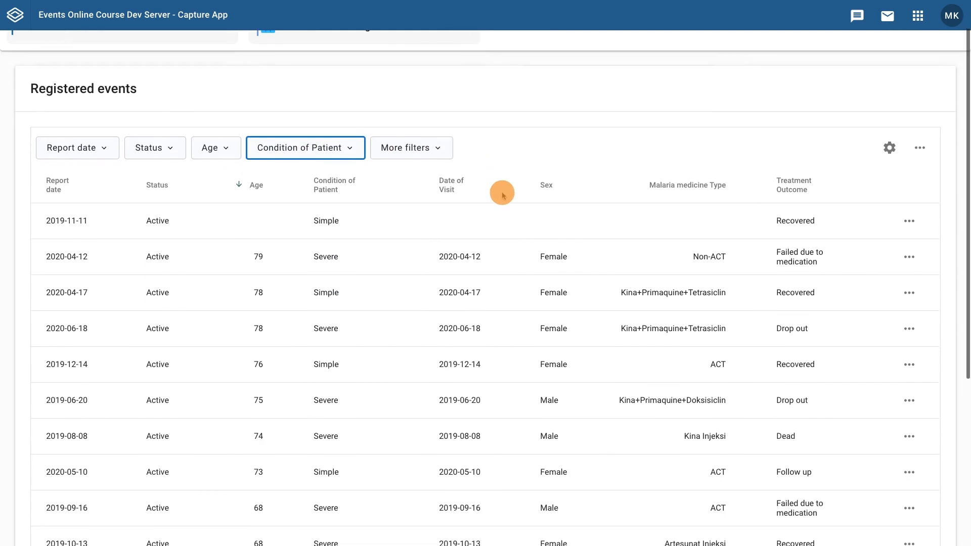
scroll(down, 3)
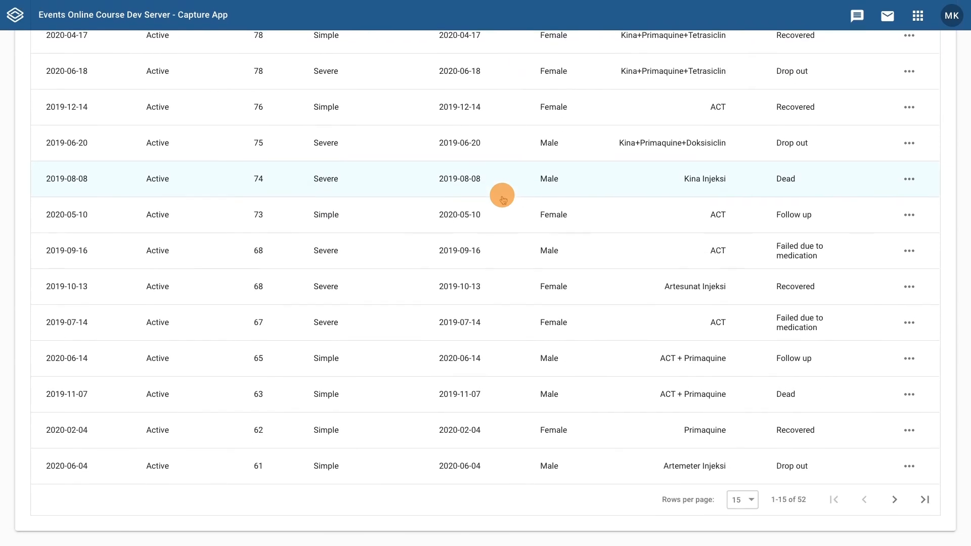
click(753, 500)
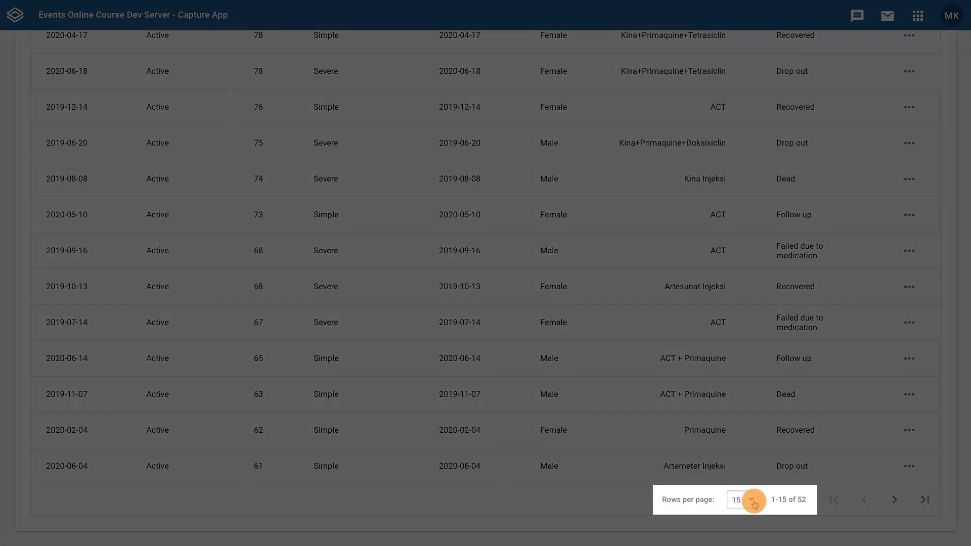
click(742, 500)
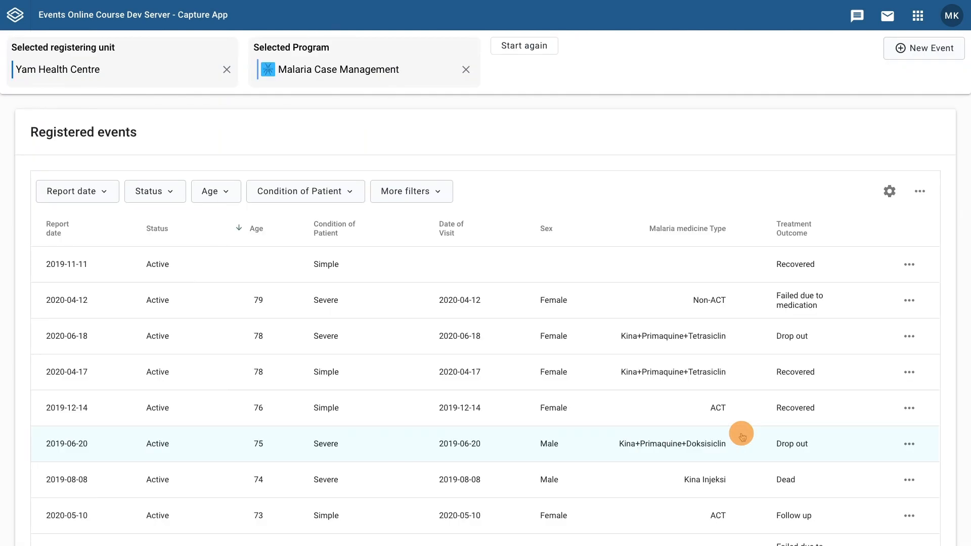
Move to the second page of events, rows 26–50 of 52
scroll(down, 3)
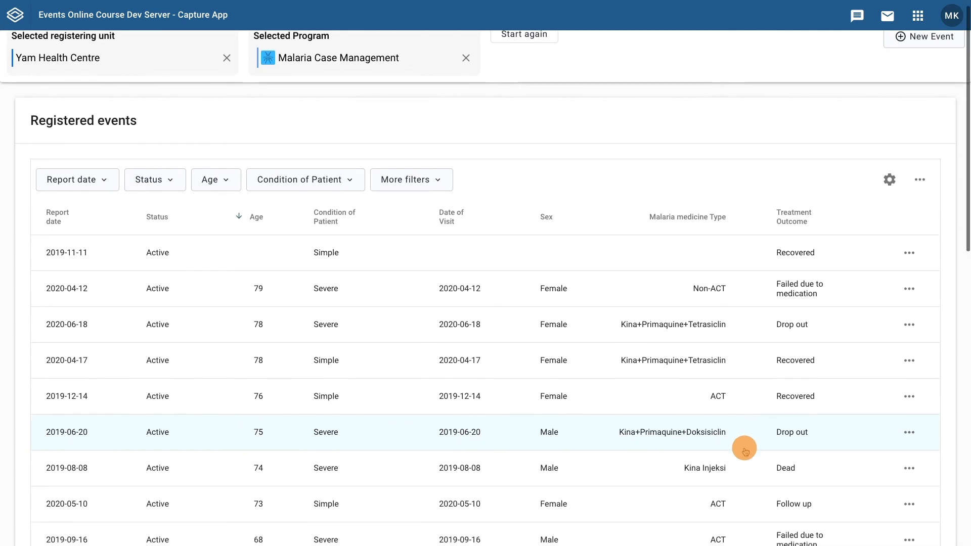
scroll(down, 3)
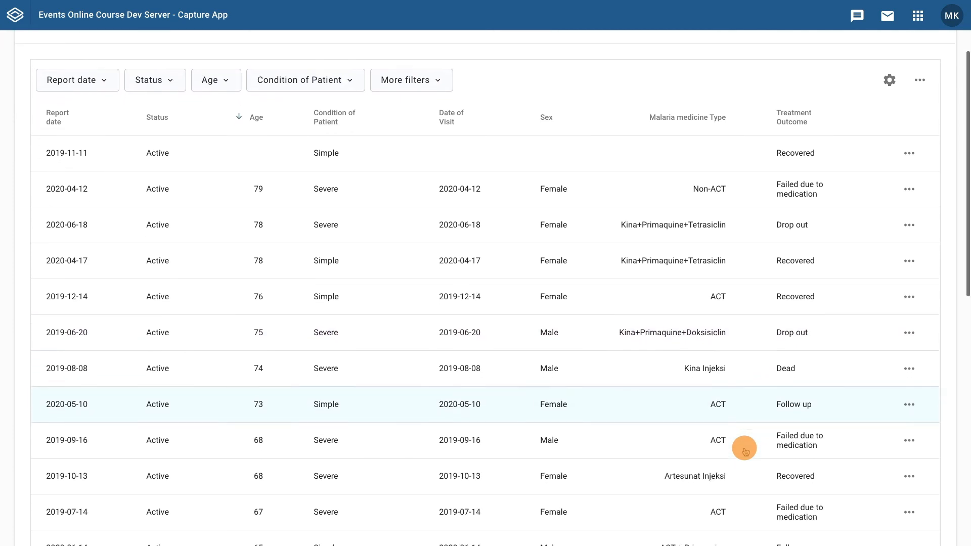
scroll(down, 3)
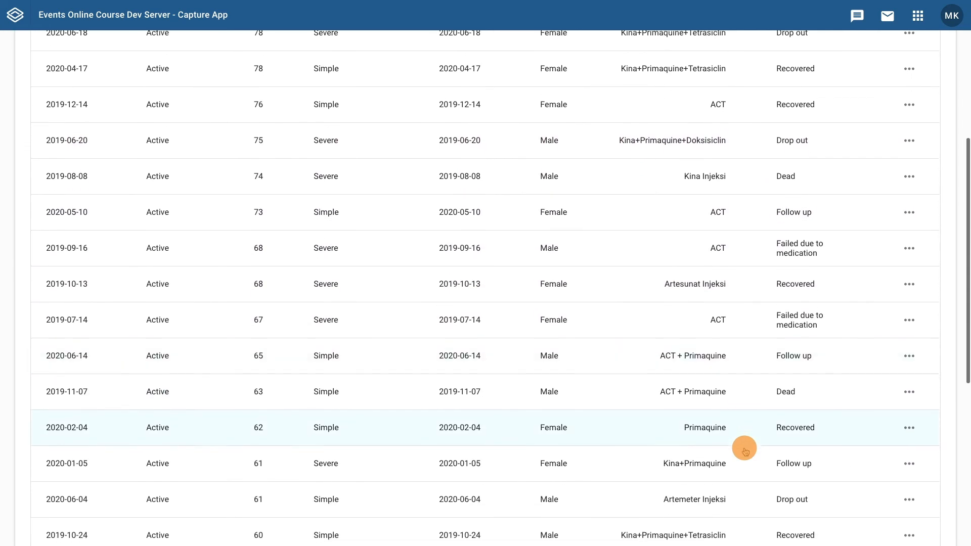
scroll(down, 3)
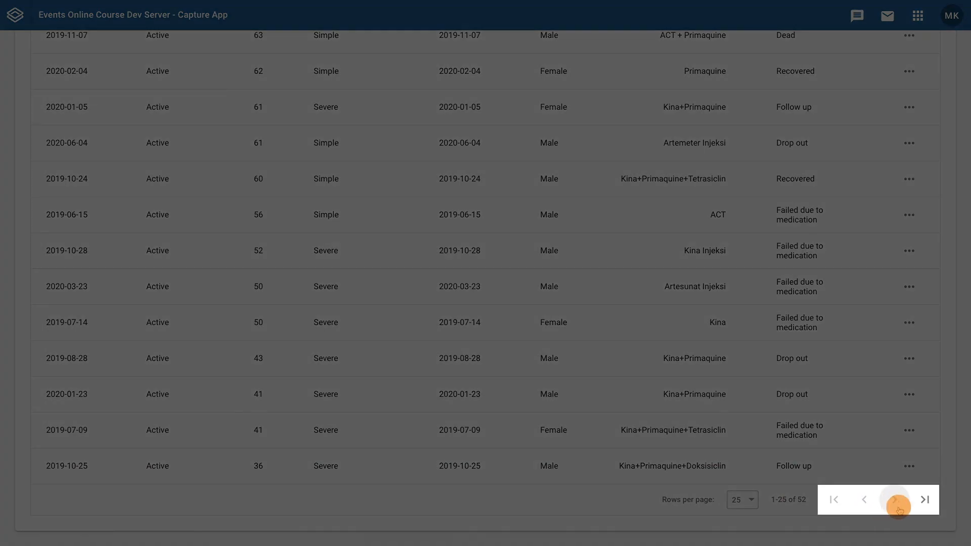
click(897, 500)
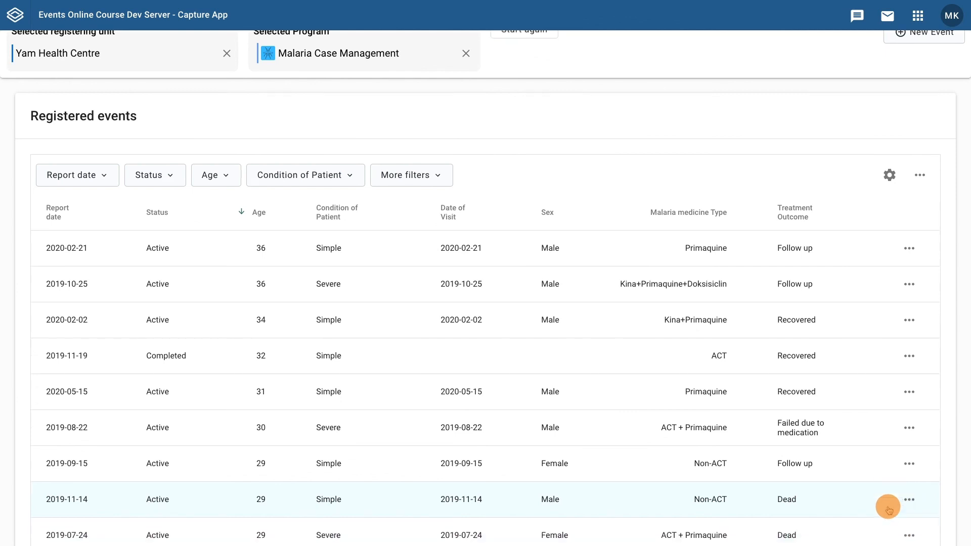
click(889, 508)
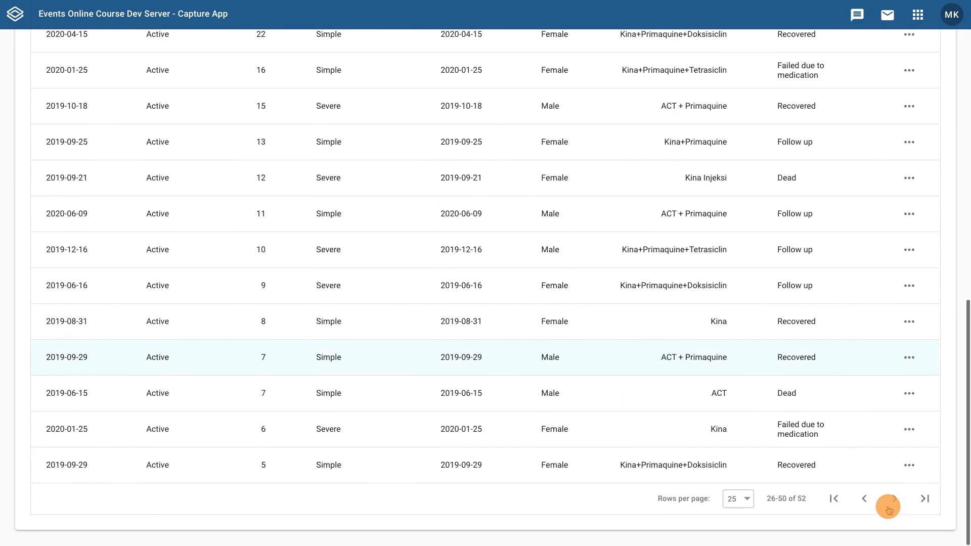